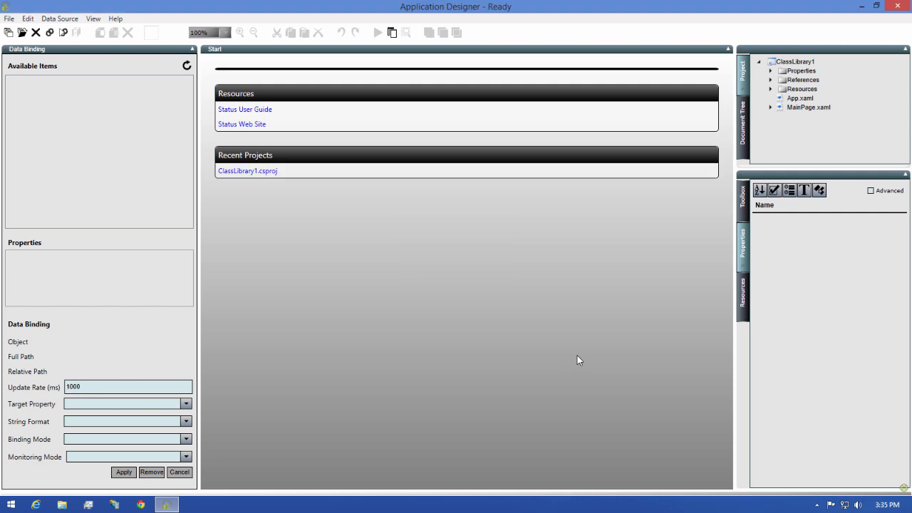
mouse_move(600, 342)
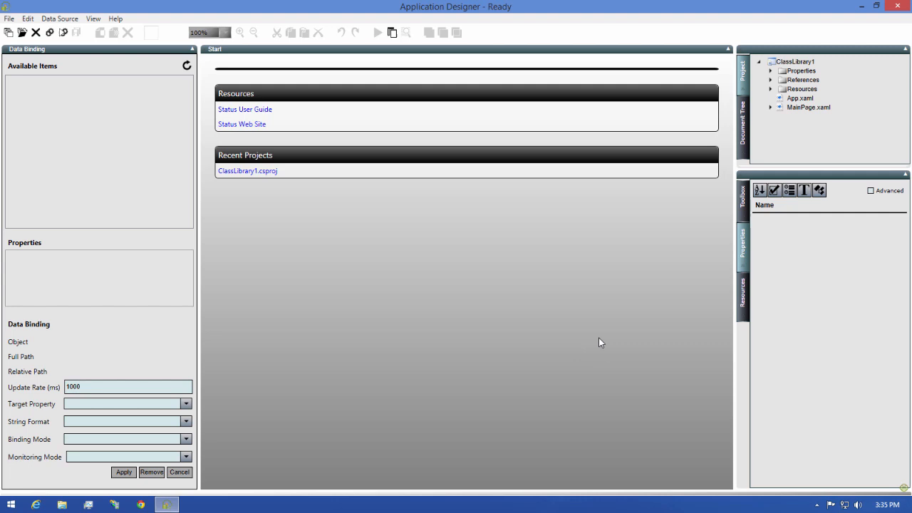
- Expand Resources and bring up the Images folder's Add New Image option
left_click(771, 88)
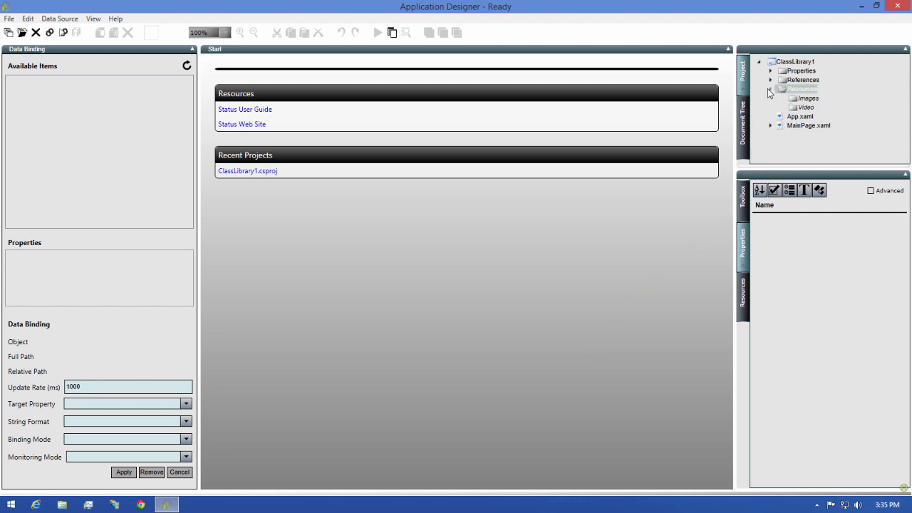
mouse_move(788, 100)
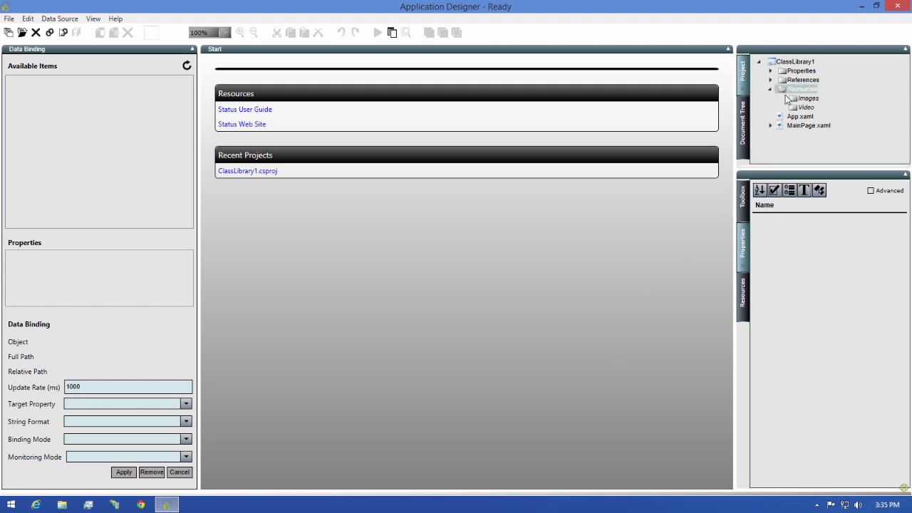
left_click(802, 88)
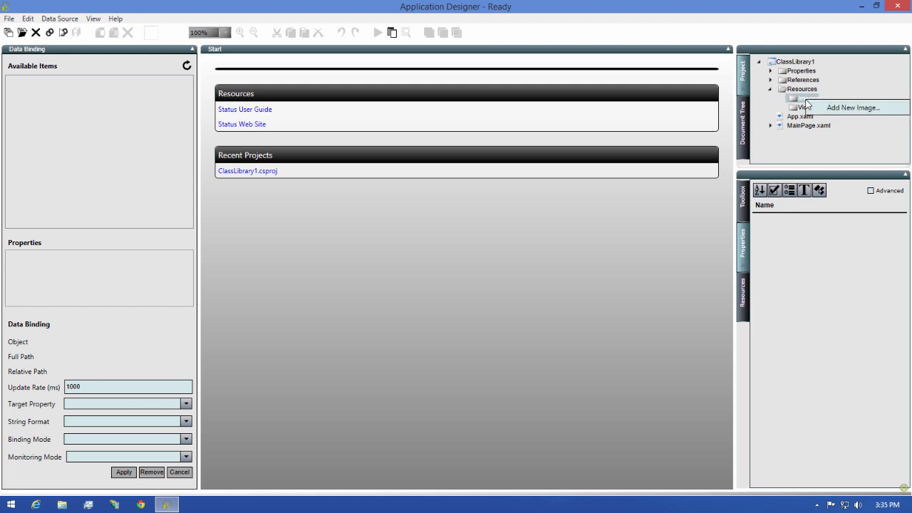
mouse_move(853, 107)
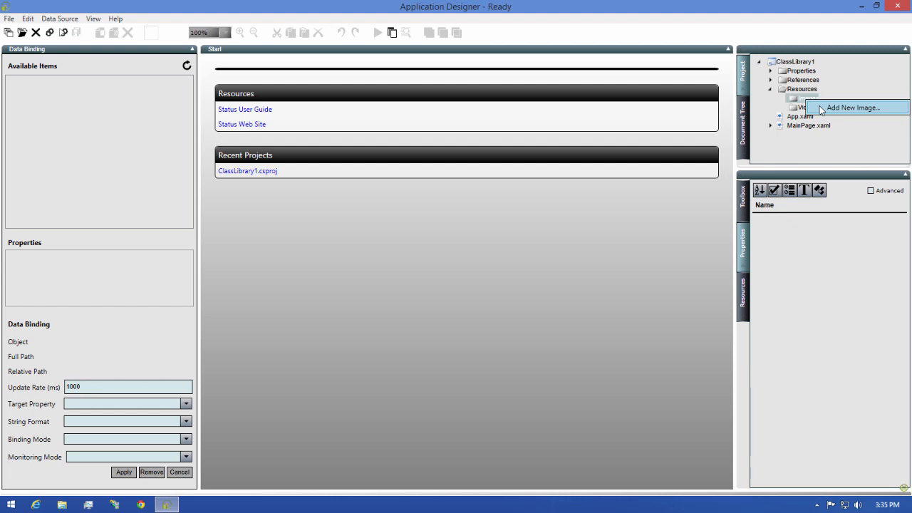
- Add img7 from the Flowers wallpaper folder to the project's Images
left_click(853, 108)
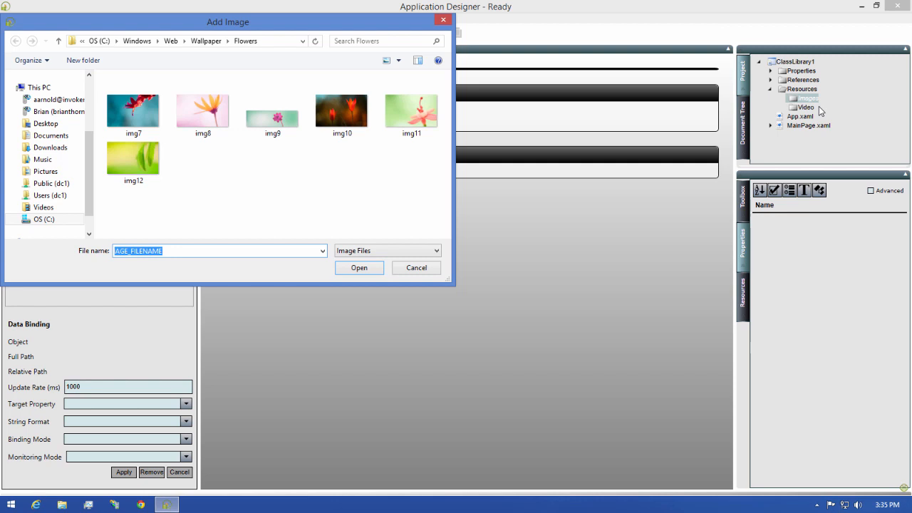
left_click(133, 107)
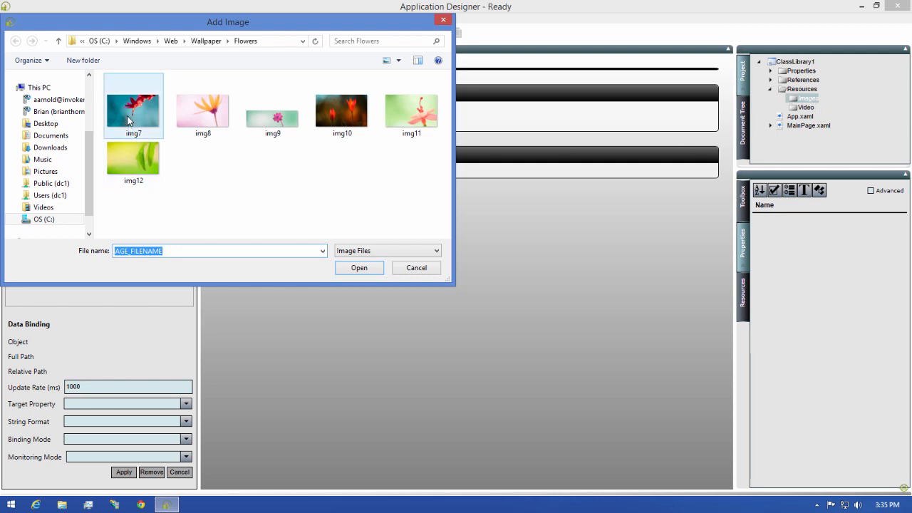
mouse_move(133, 107)
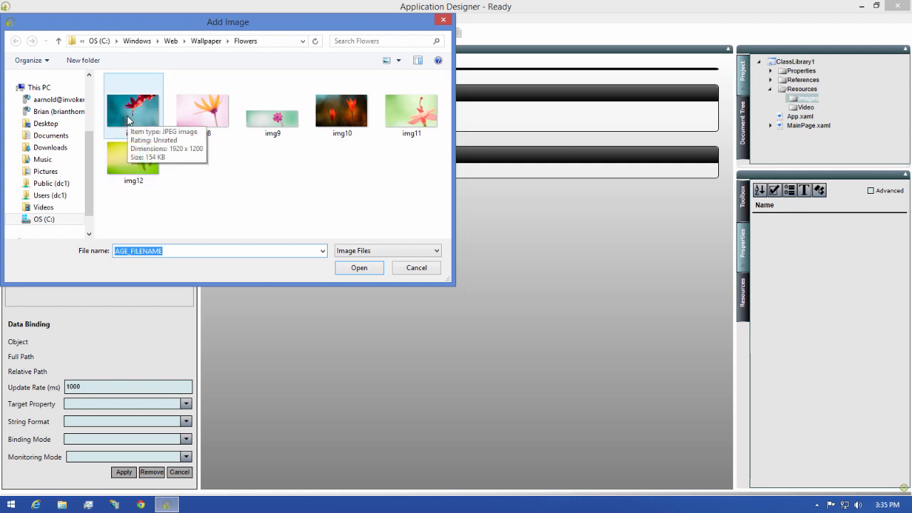
left_click(133, 105)
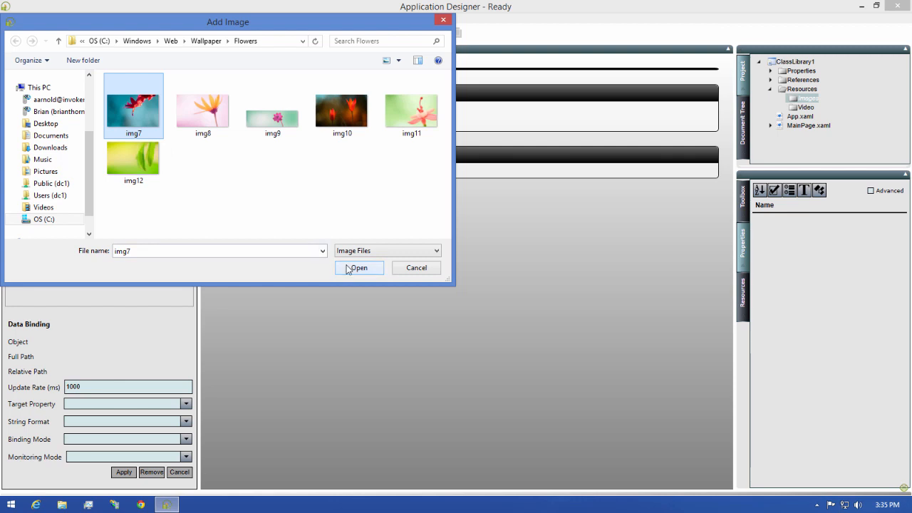
left_click(359, 268)
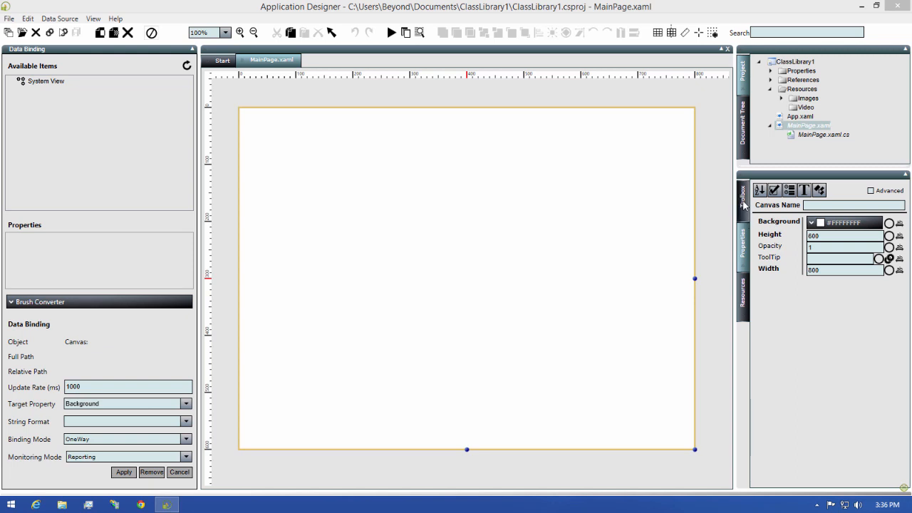
- Place a large Bindable Image from the Toolbox Media category onto MainPage's canvas
left_click(743, 198)
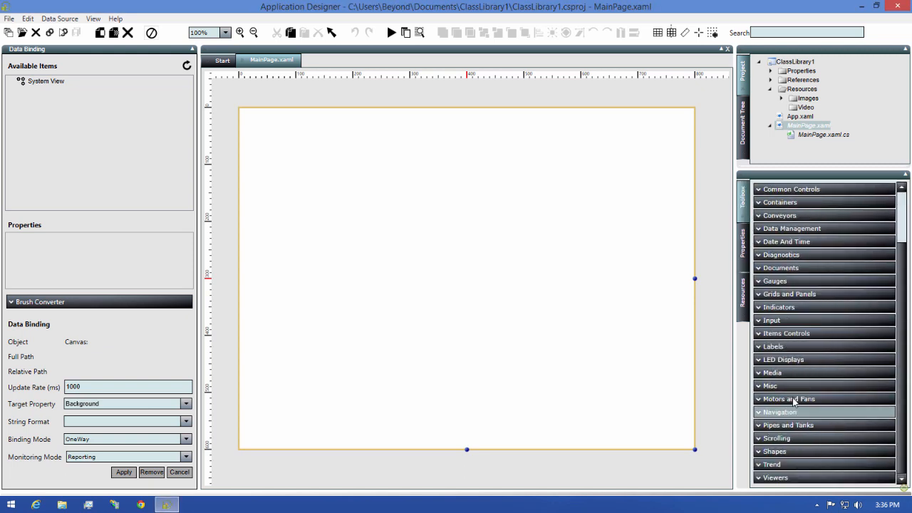
left_click(772, 372)
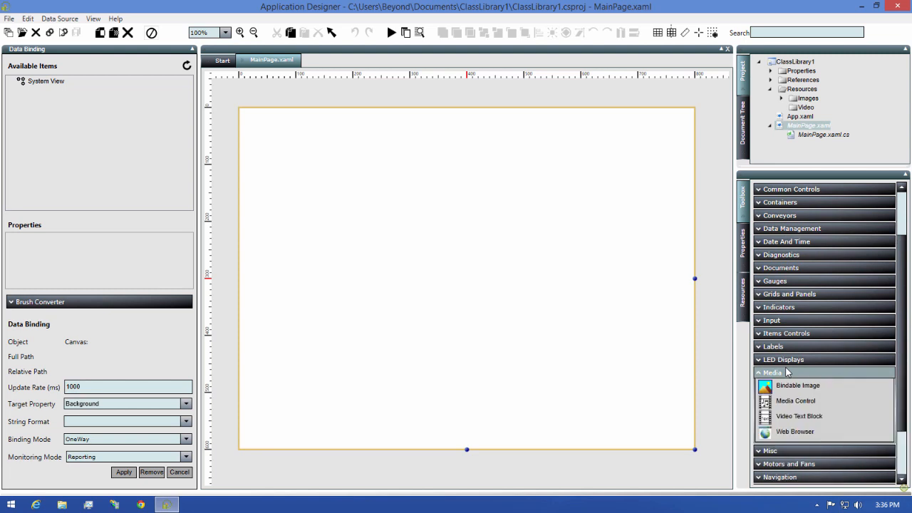
left_click(798, 349)
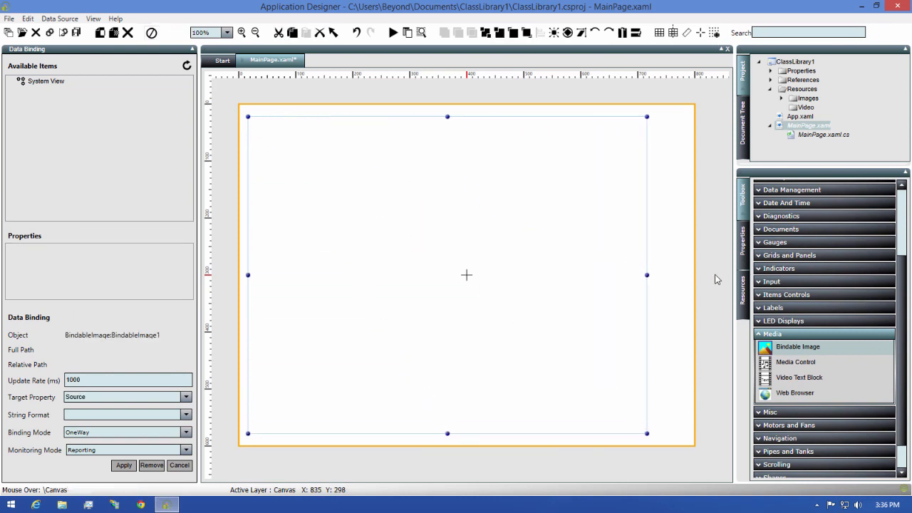
- Open BindableImage1's Source dialog and switch it to From URI
left_click(743, 243)
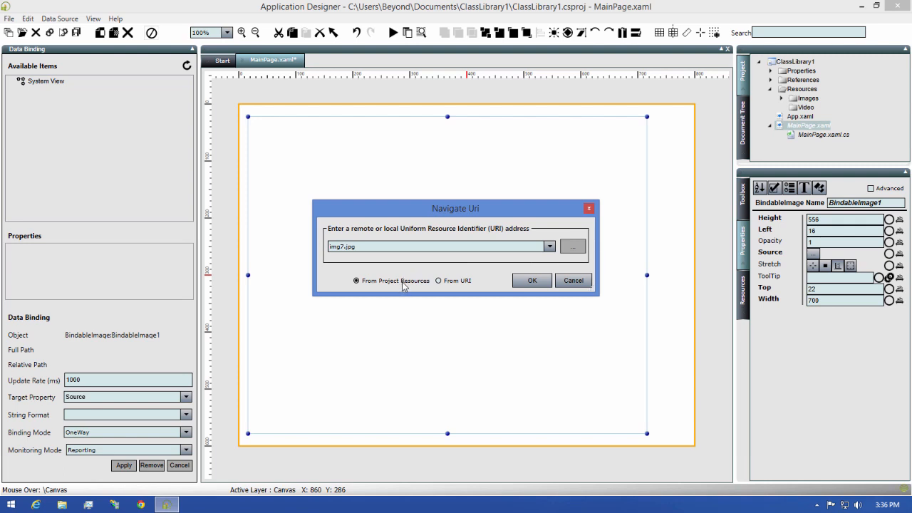
mouse_move(462, 287)
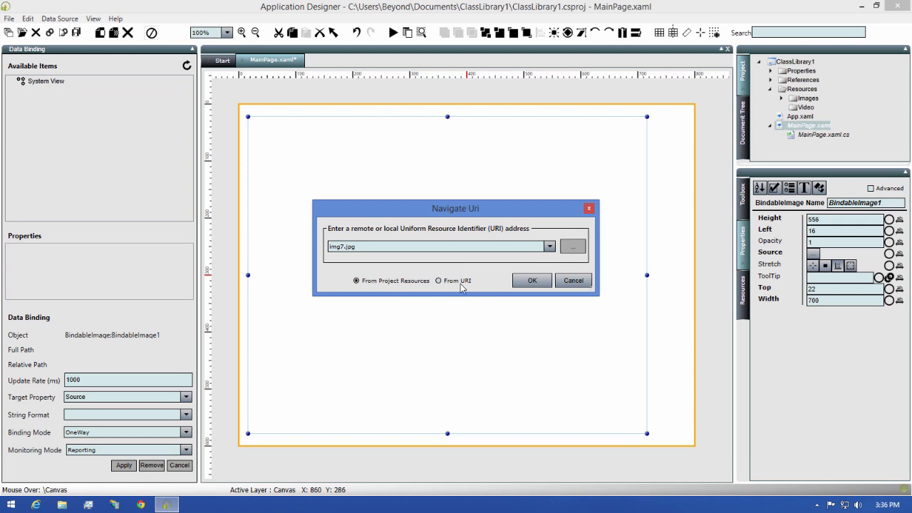
left_click(439, 280)
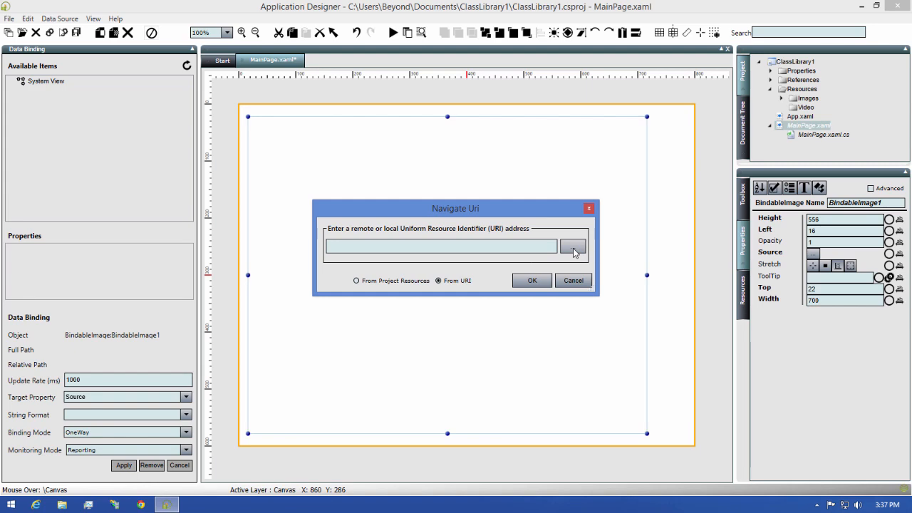
- Set BindableImage1's source back to img7.jpg from project resources
left_click(573, 246)
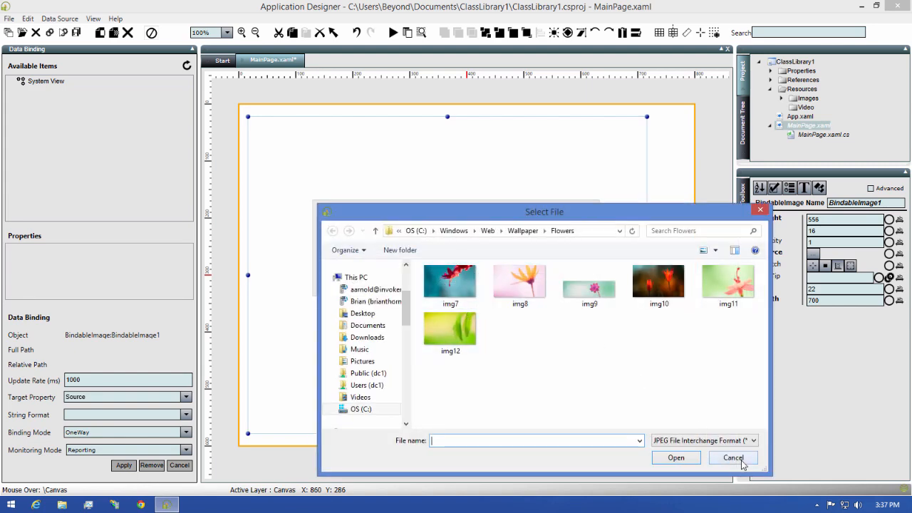
left_click(733, 457)
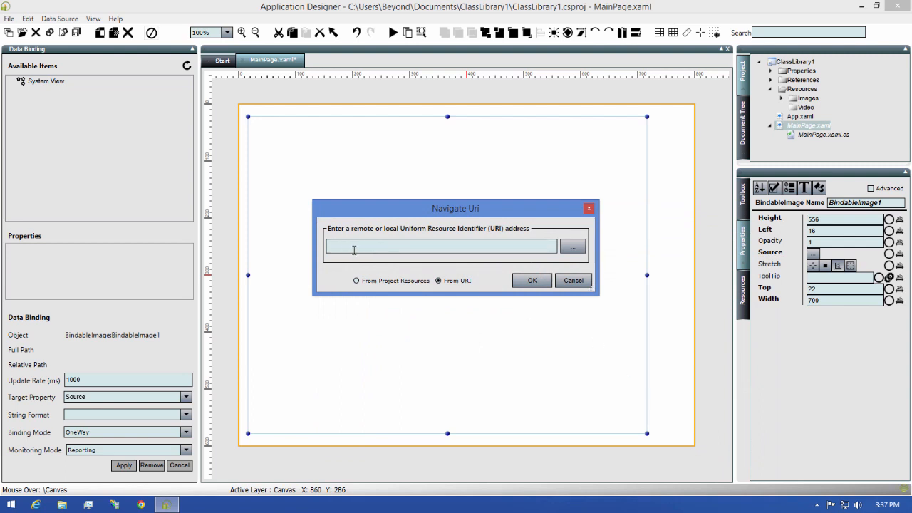
mouse_move(417, 249)
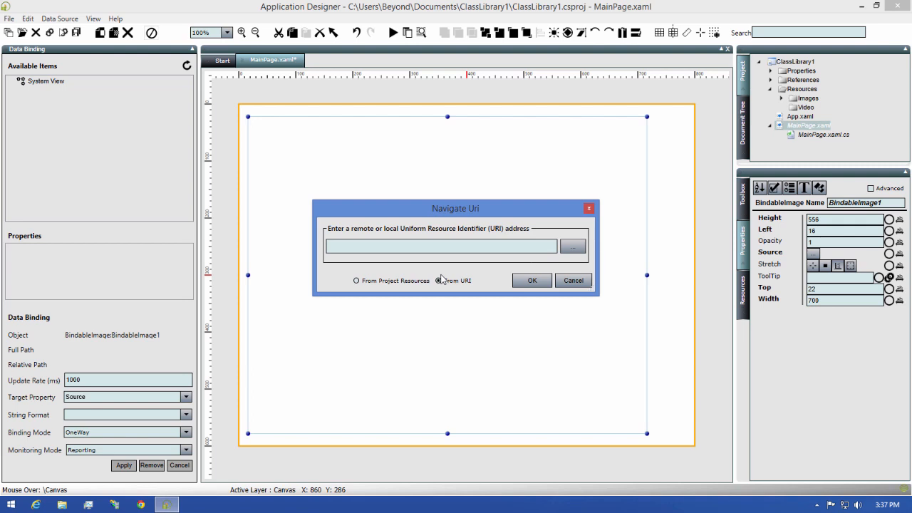
left_click(438, 280)
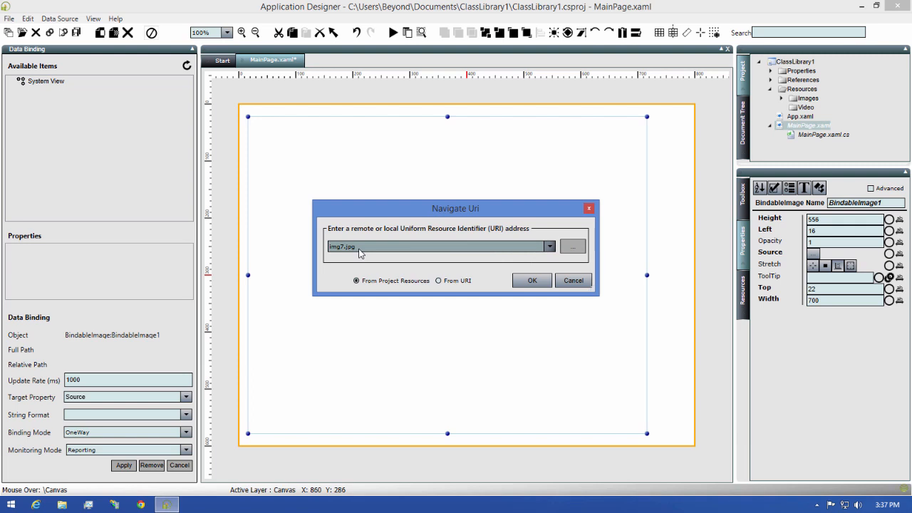
mouse_move(389, 254)
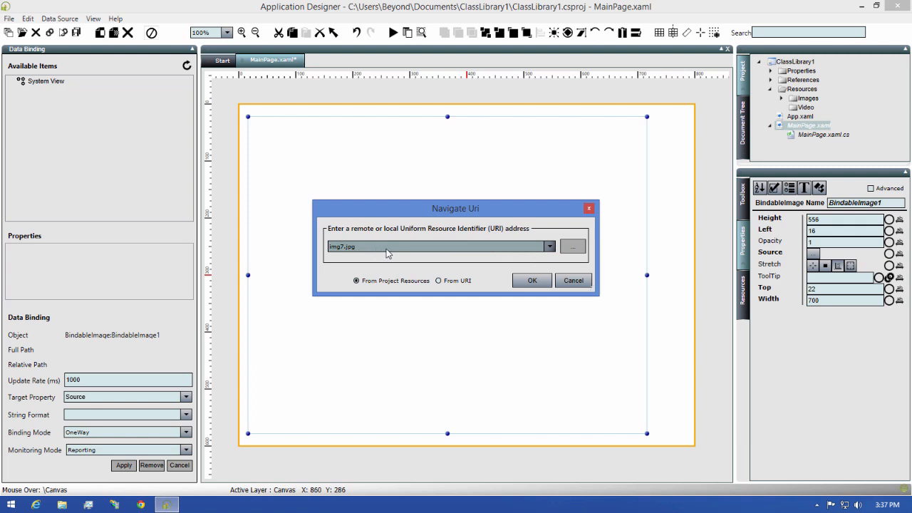
- Confirm img7.jpg as BindableImage1's source with OK
left_click(532, 281)
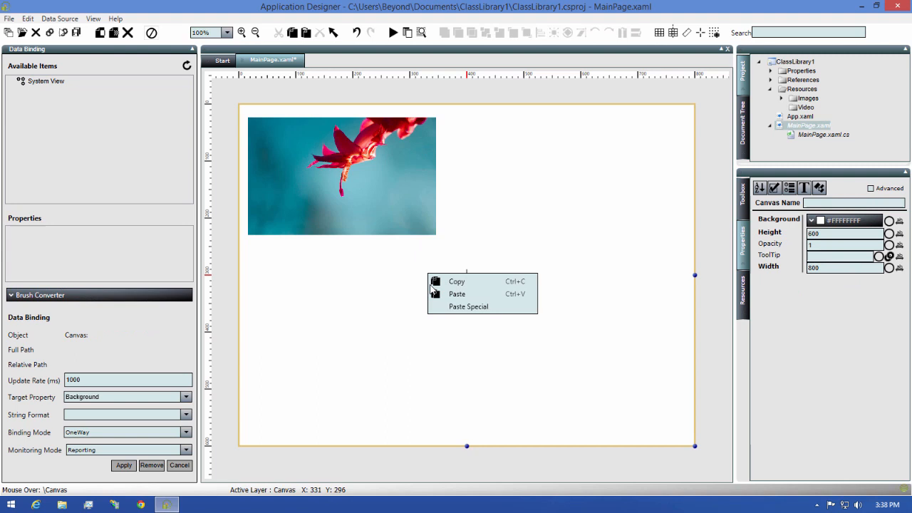
- Paste the flower image as BindableImage2 below the original
left_click(457, 293)
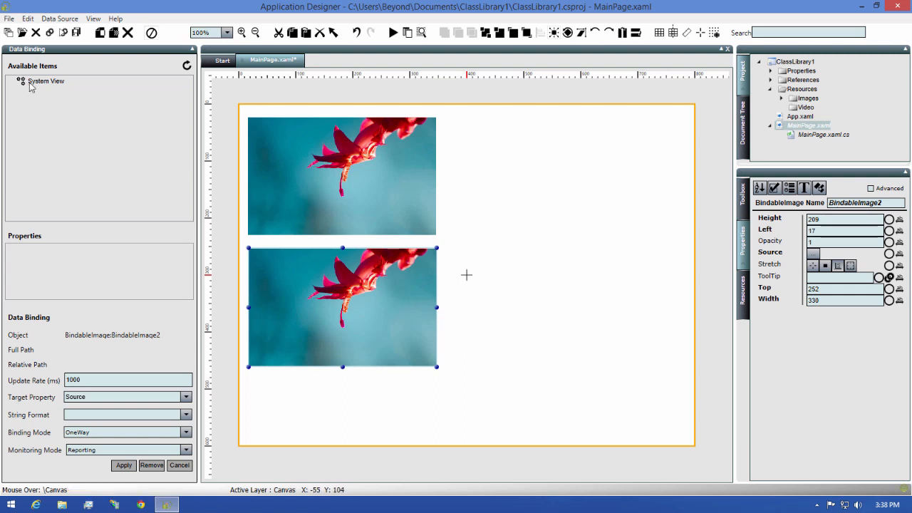
- Expand System View, Files and Images in the Data Binding tree
left_click(21, 81)
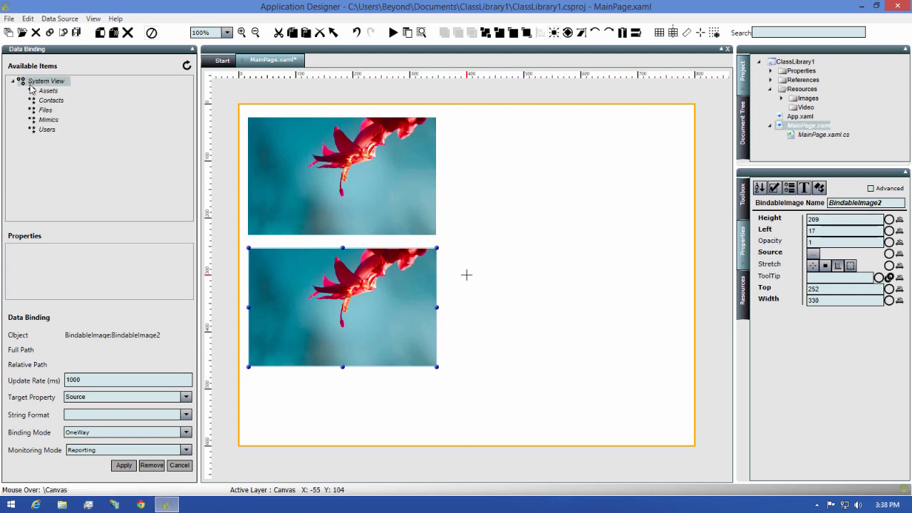
left_click(32, 110)
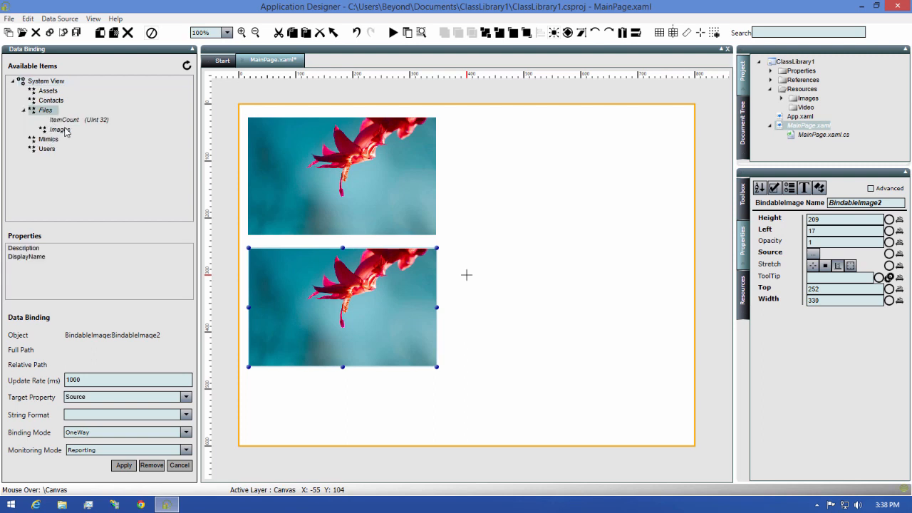
left_click(60, 130)
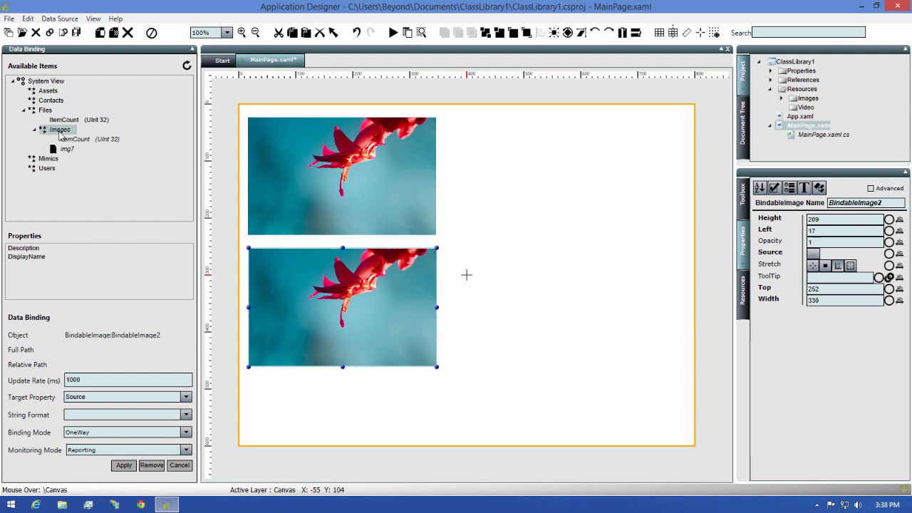
left_click(29, 158)
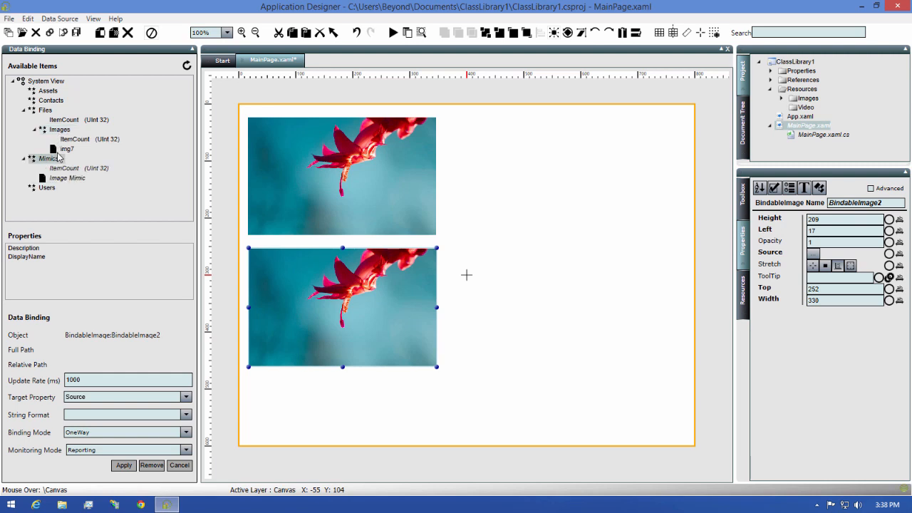
- Bind BindableImage2's Source to img7's Content Value and apply
left_click(66, 148)
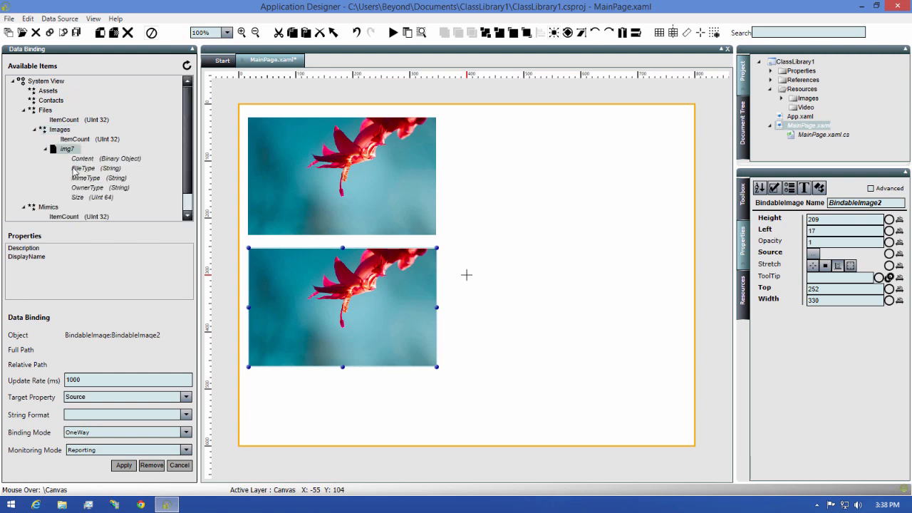
left_click(82, 158)
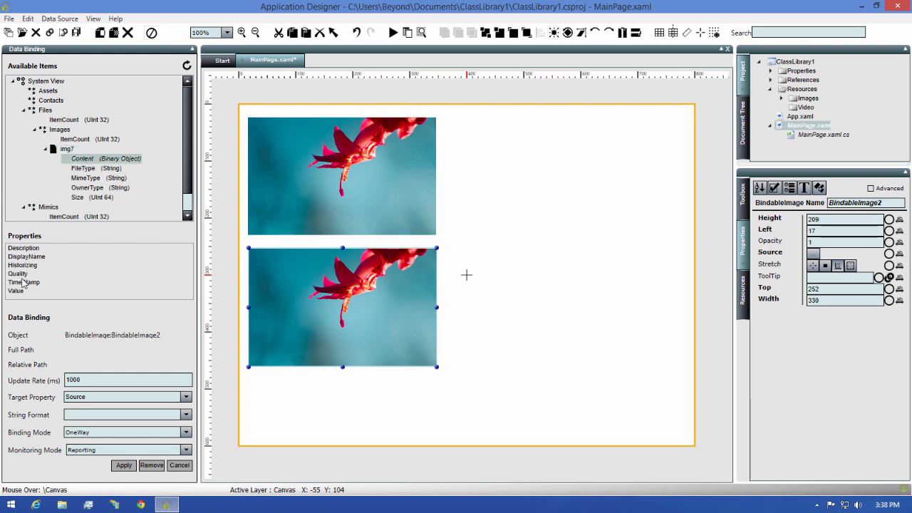
left_click(16, 291)
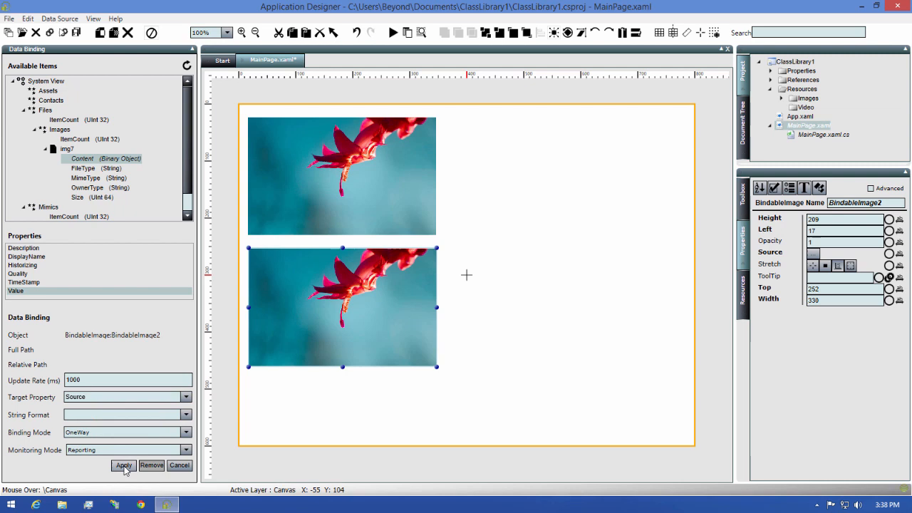
left_click(123, 464)
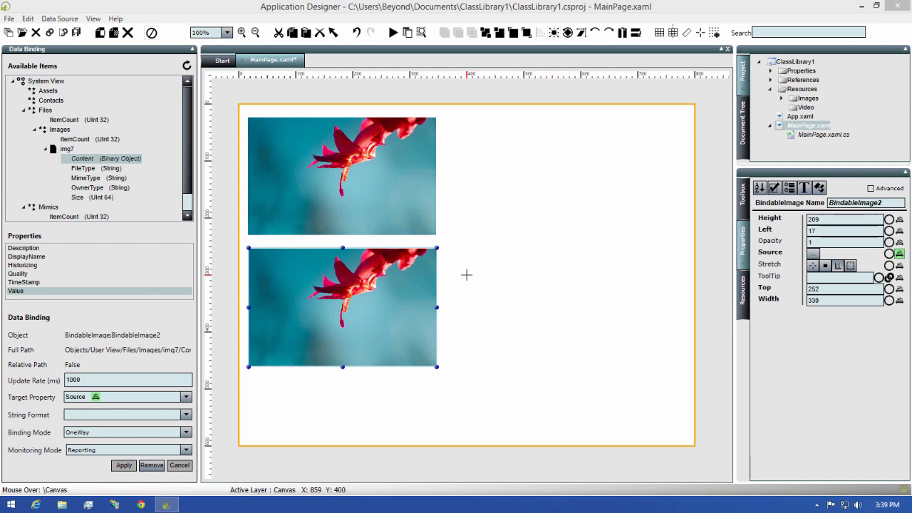
mouse_move(63, 32)
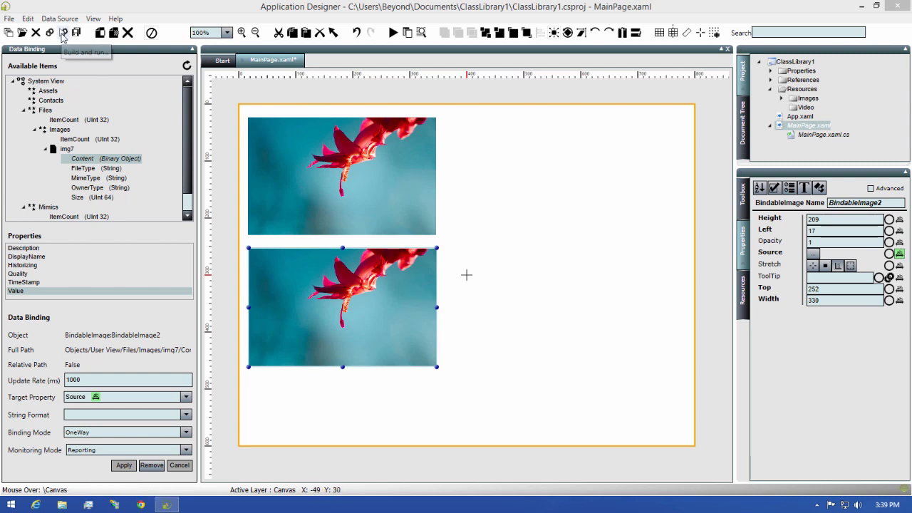
- Build and run MainPage in Application Runtime
left_click(63, 32)
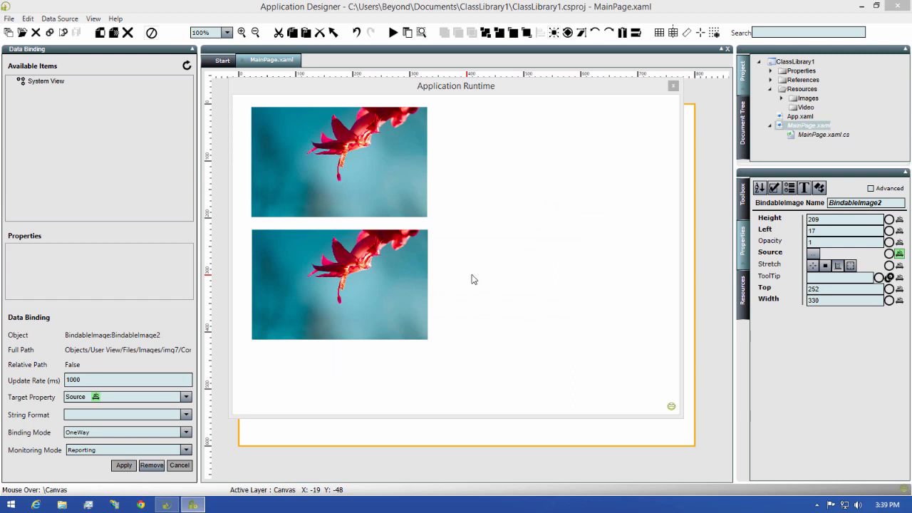
mouse_move(460, 263)
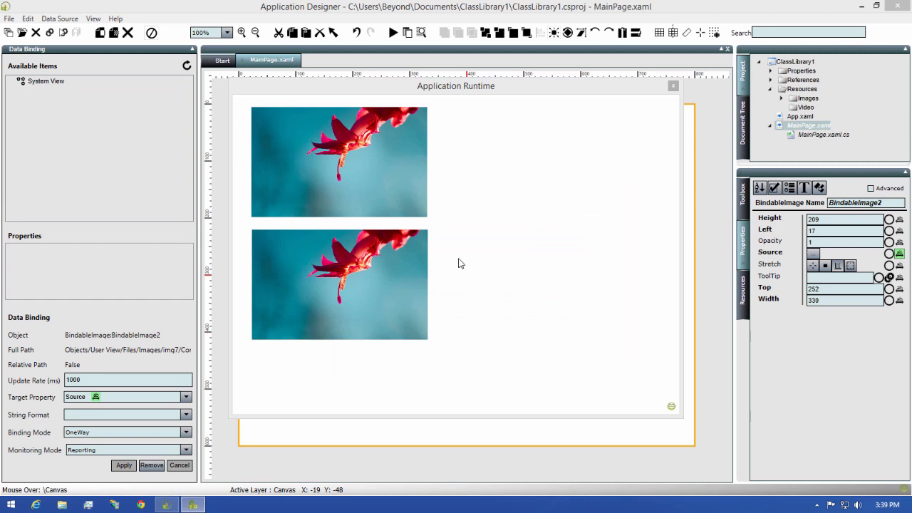